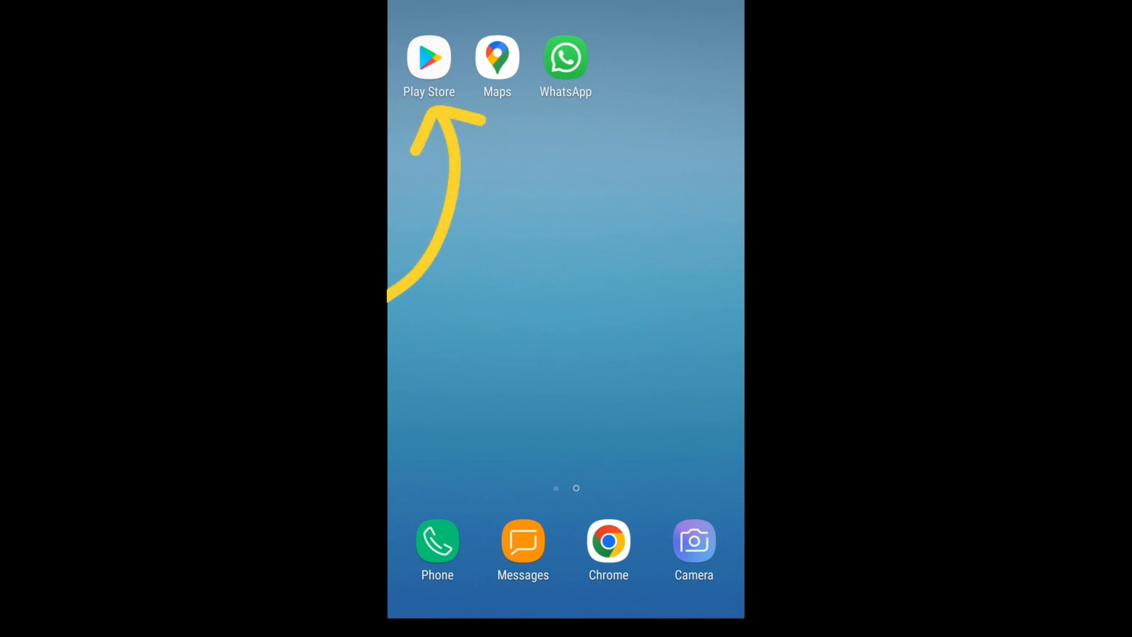
Step: Search the Google Play Store for 'douyin'
click(429, 56)
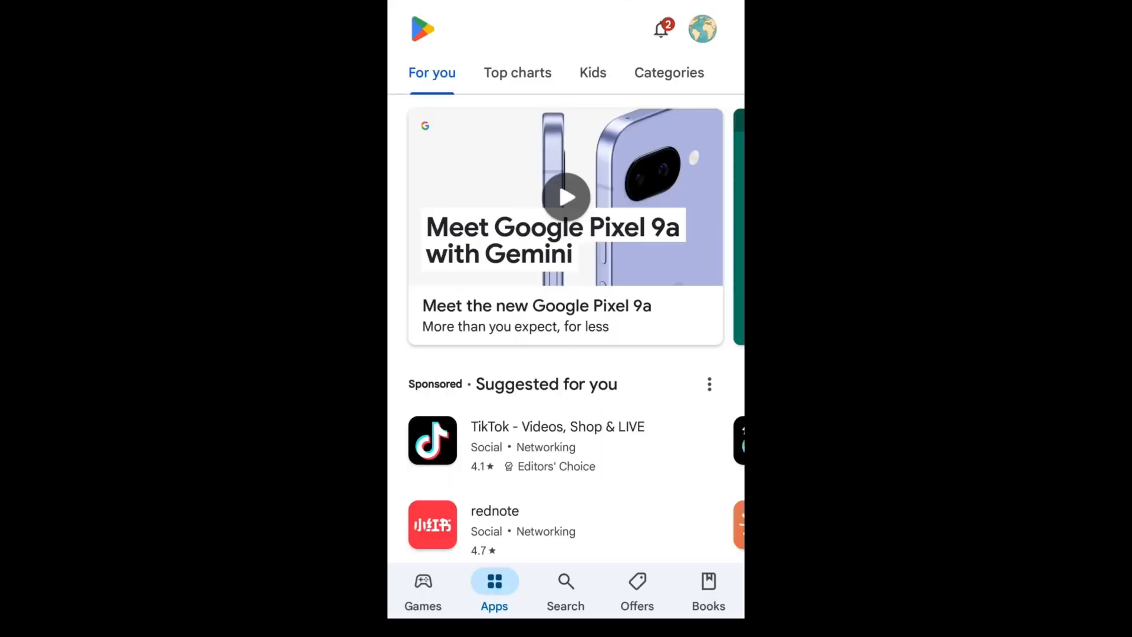
click(566, 585)
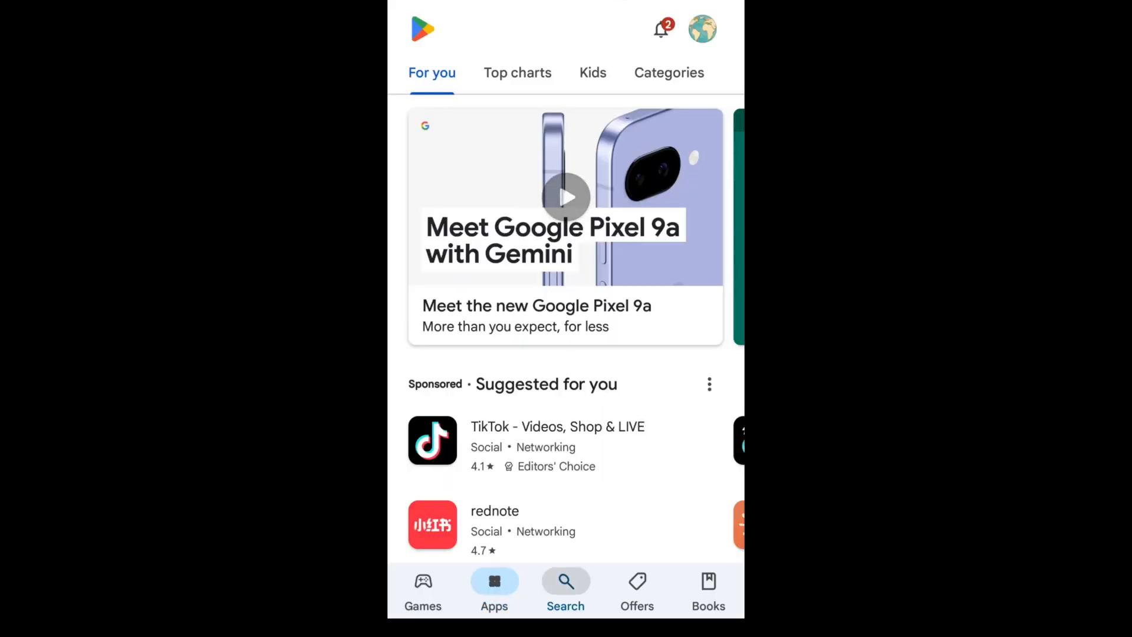
click(565, 589)
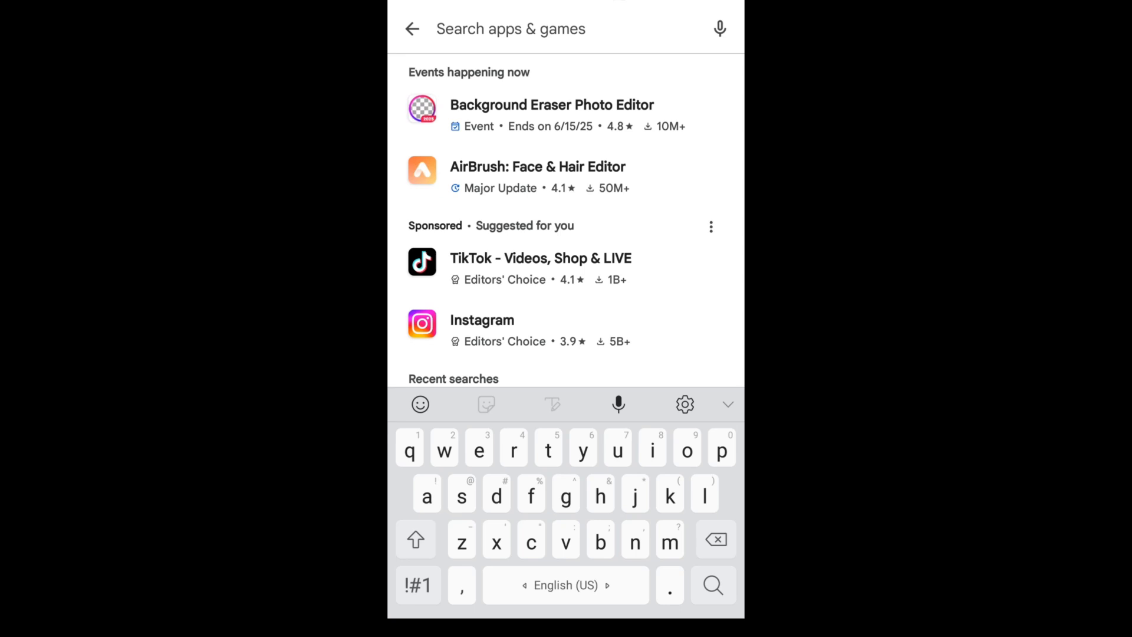
text(ouyin)
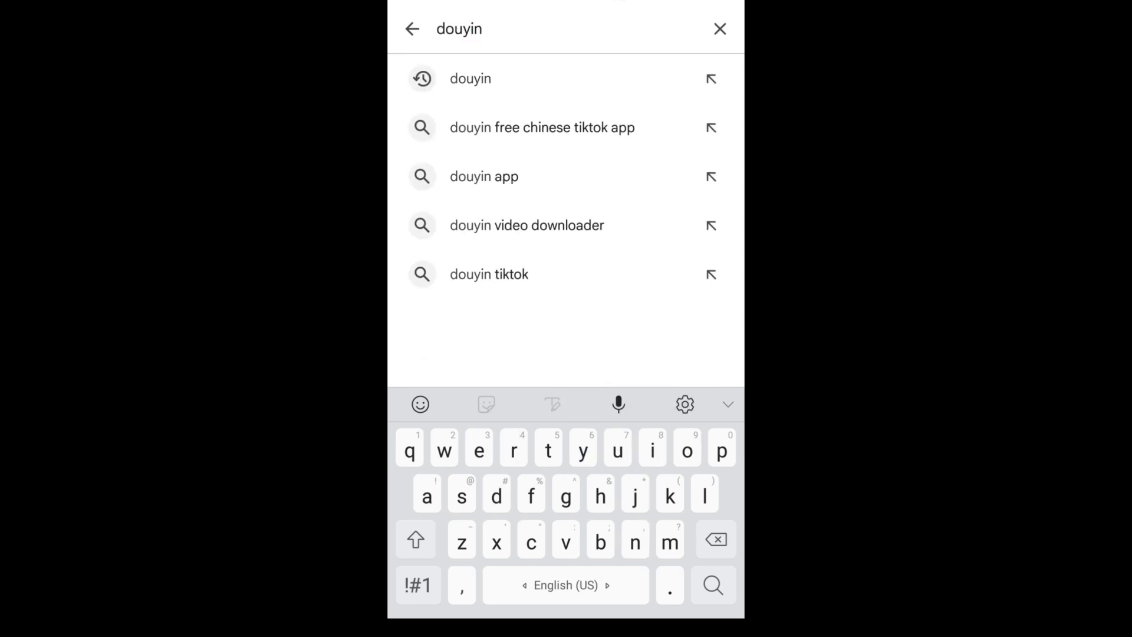
click(712, 585)
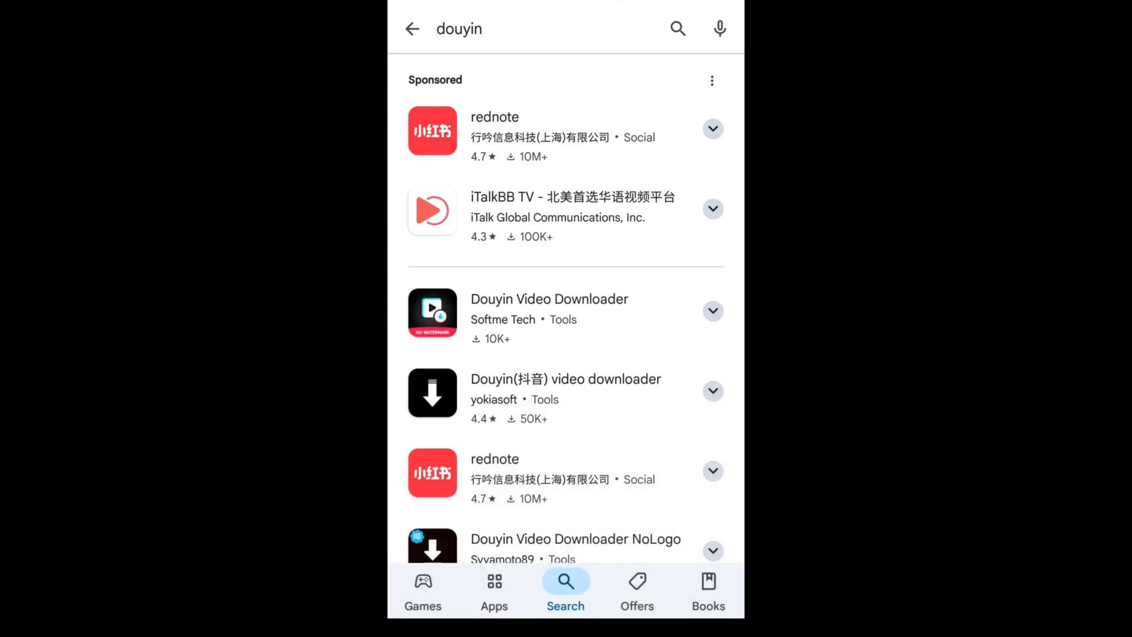
Step: Scroll the douyin results, showing only downloaders and TikTok, and pick TikTok
scroll(up, 3)
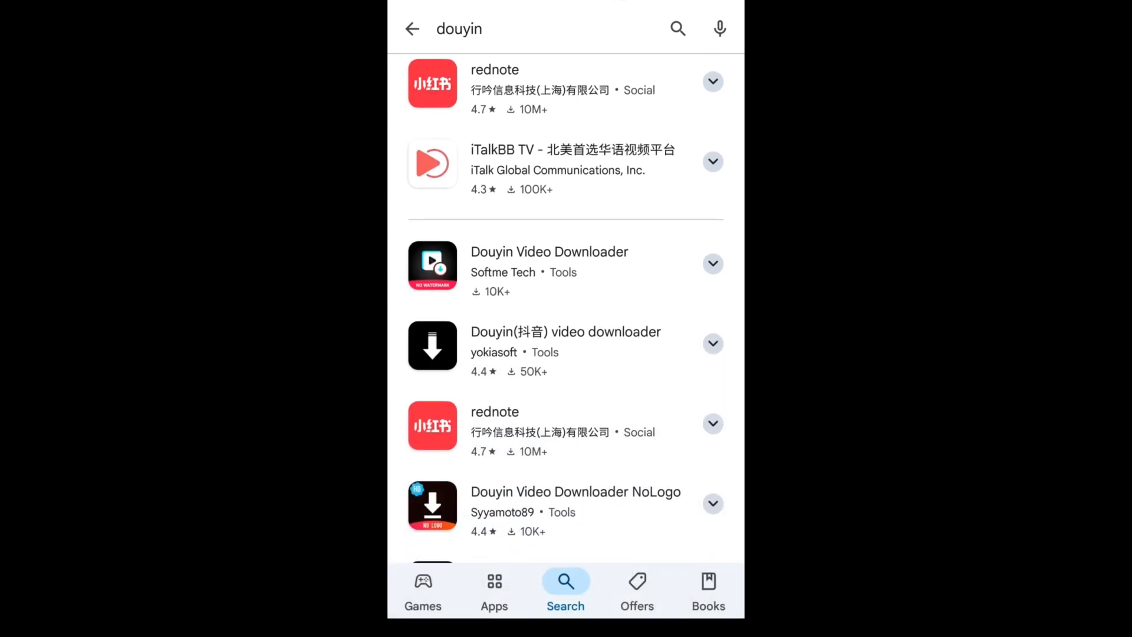
scroll(up, 3)
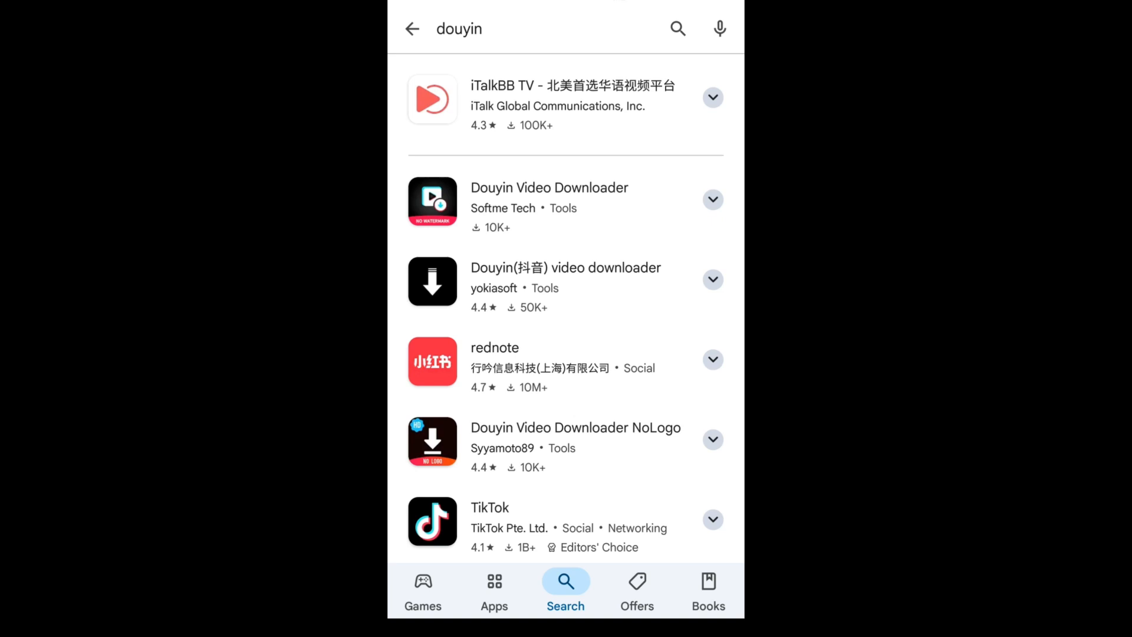
scroll(down, 3)
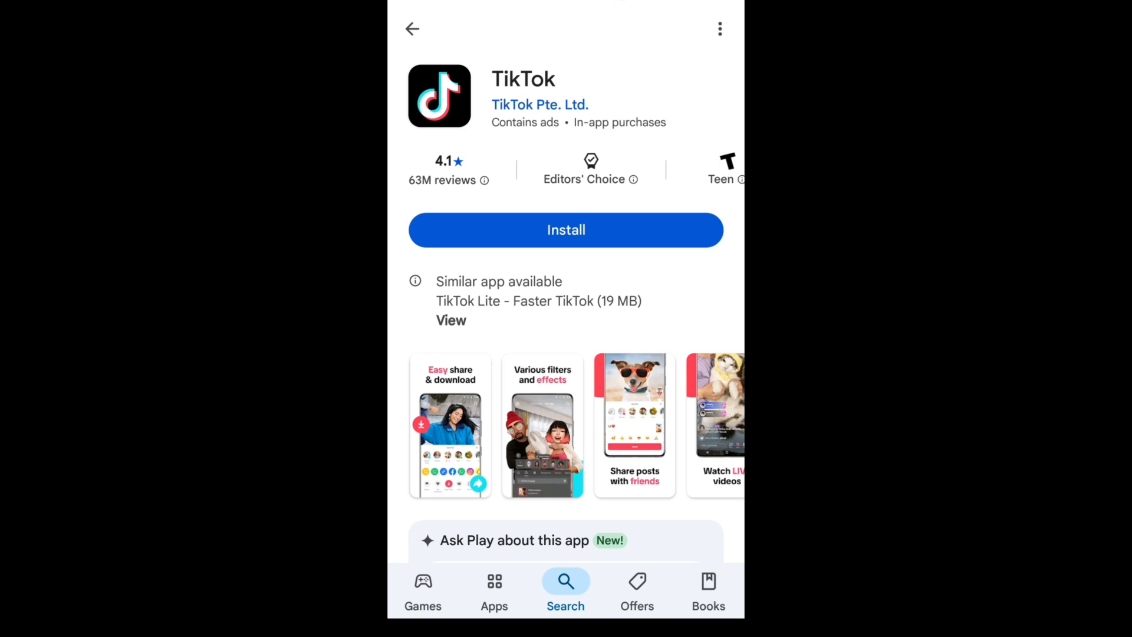
click(412, 29)
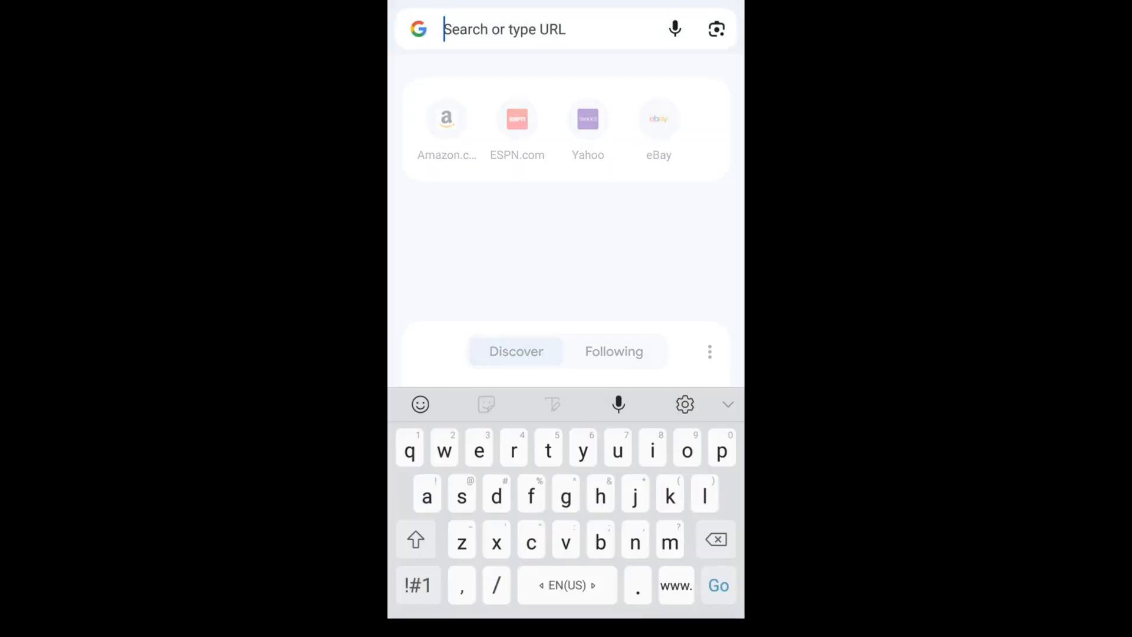
Step: Search Google for 'douyin' from Chrome's address bar and browse the results
text(douyin)
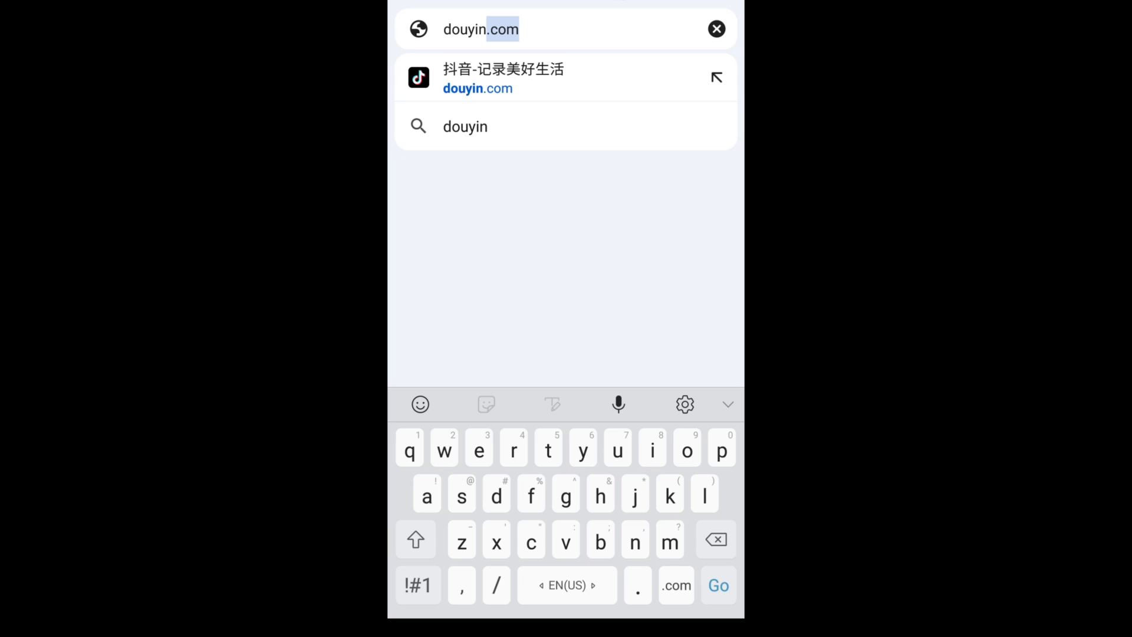
click(465, 127)
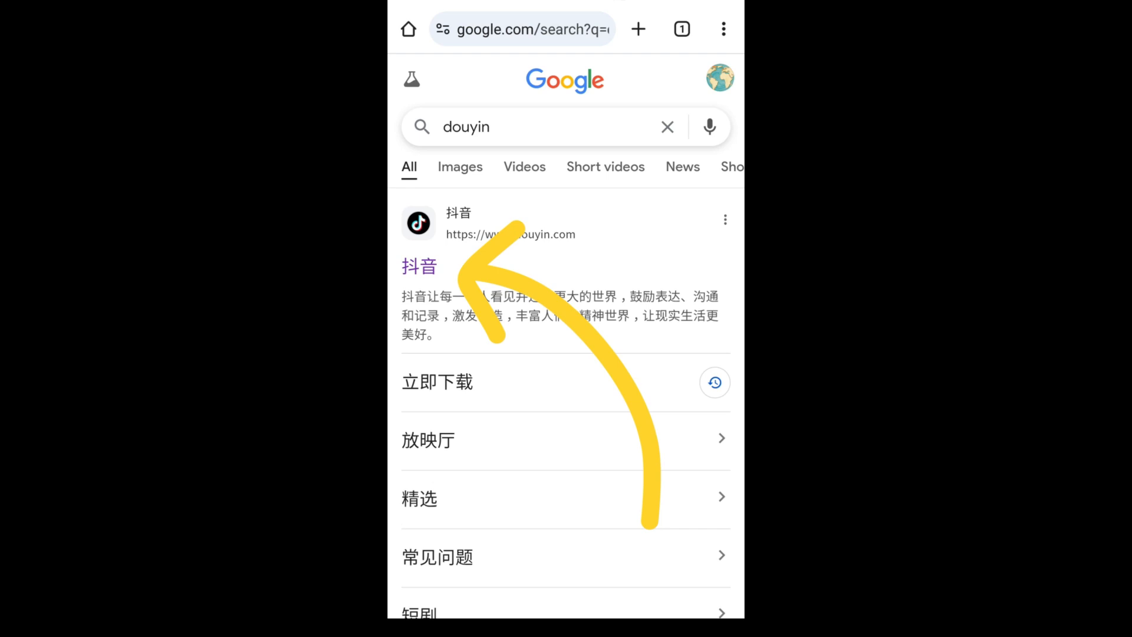
scroll(up, 3)
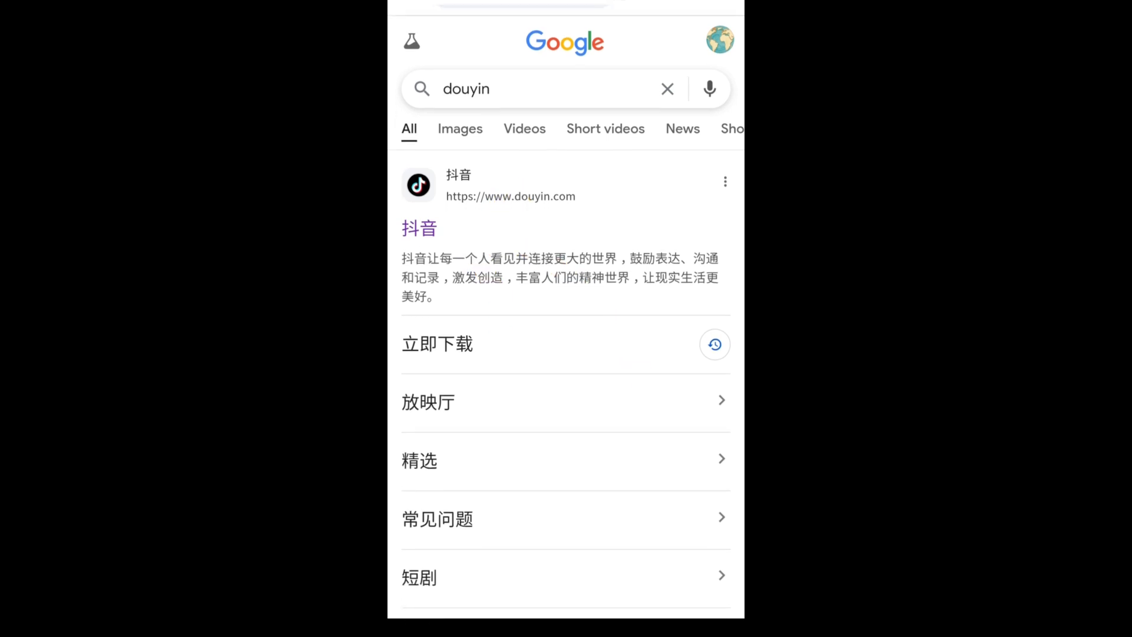
scroll(down, 3)
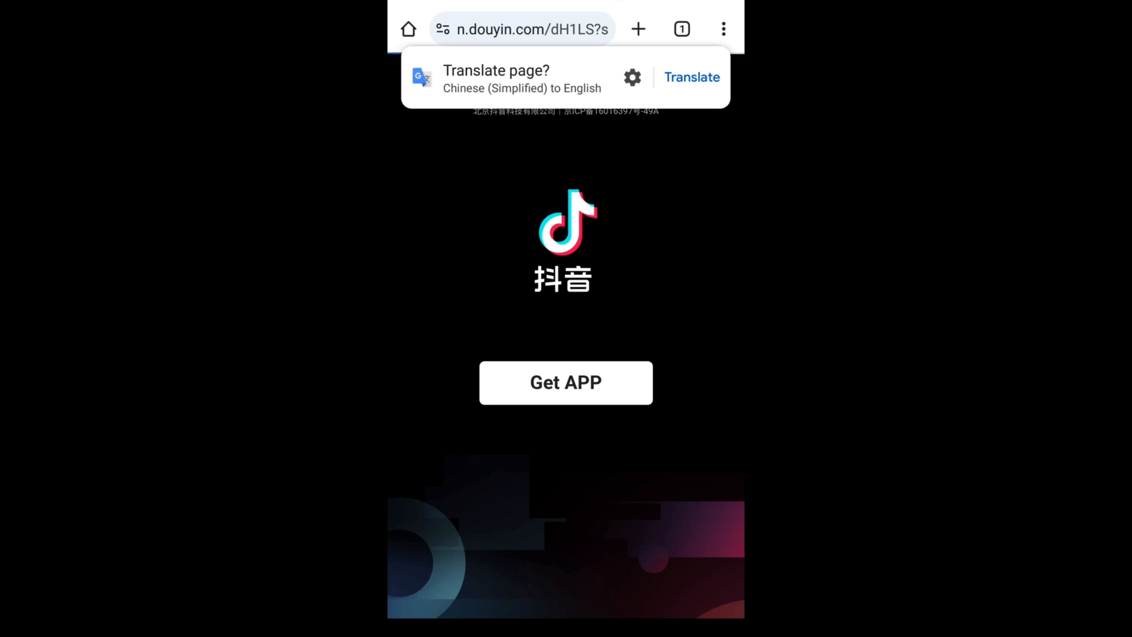
Step: Download the 287 MB Douyin APK via Get APP and view Chrome's downloads list
click(566, 382)
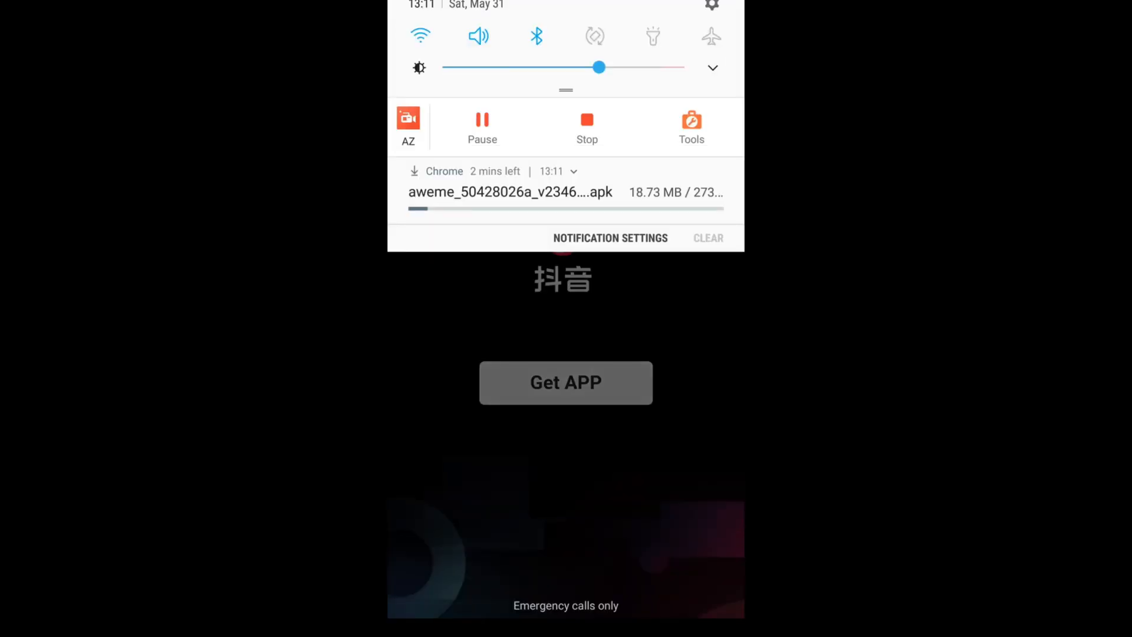
click(510, 181)
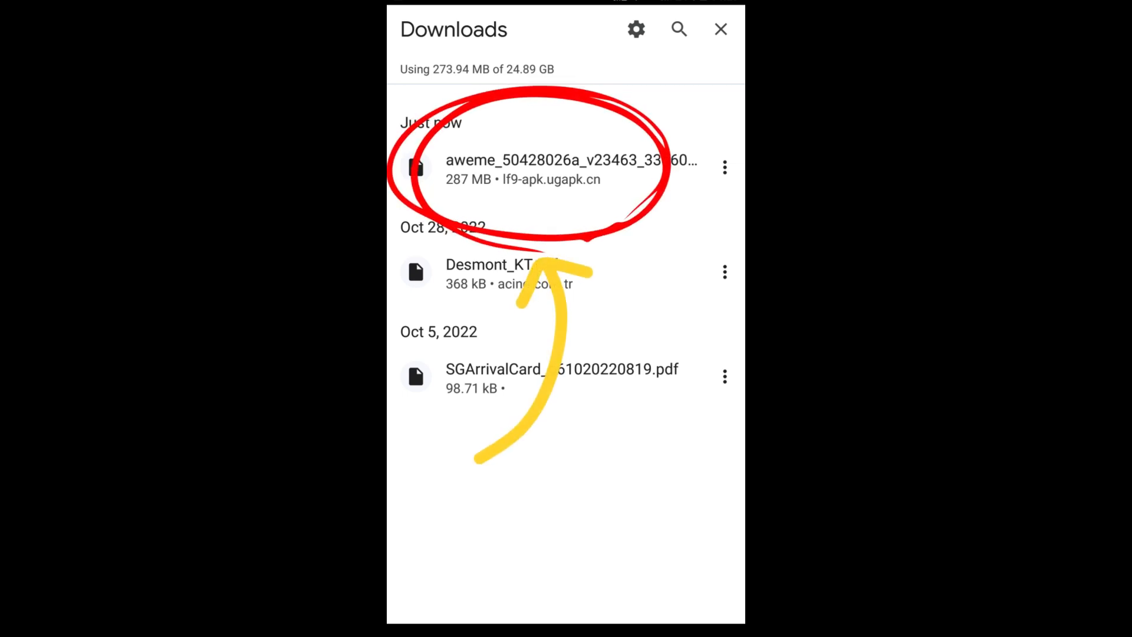
Step: Open the downloaded aweme .apk file to begin installing Douyin
click(566, 166)
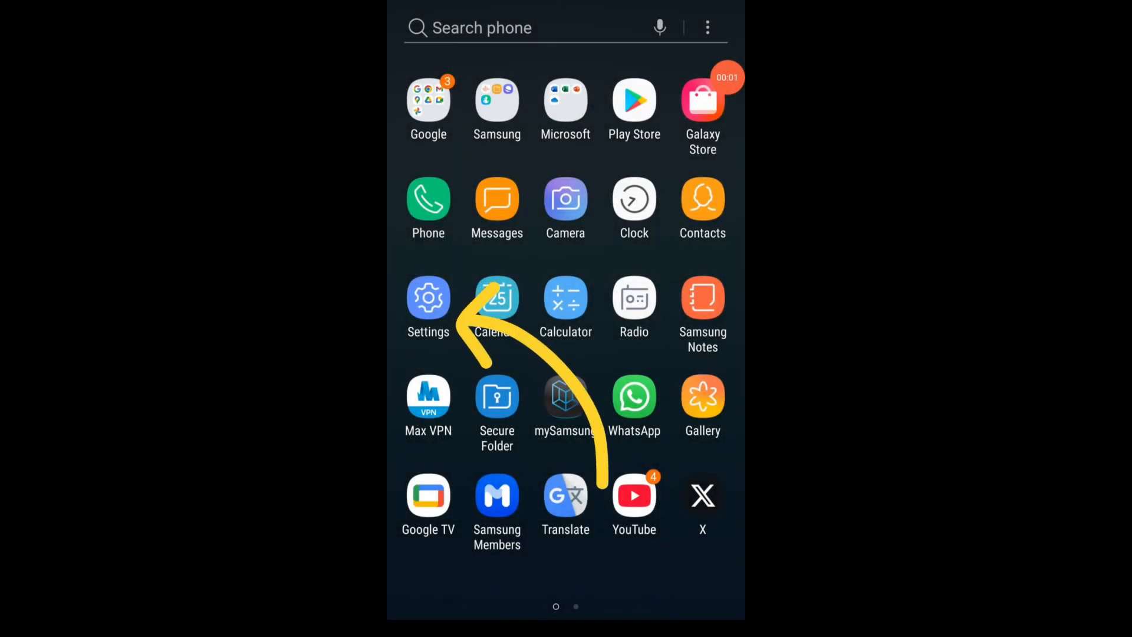
Step: Enable 'Allow from this source' for Chrome under Biometrics and security > Install unknown apps
click(428, 297)
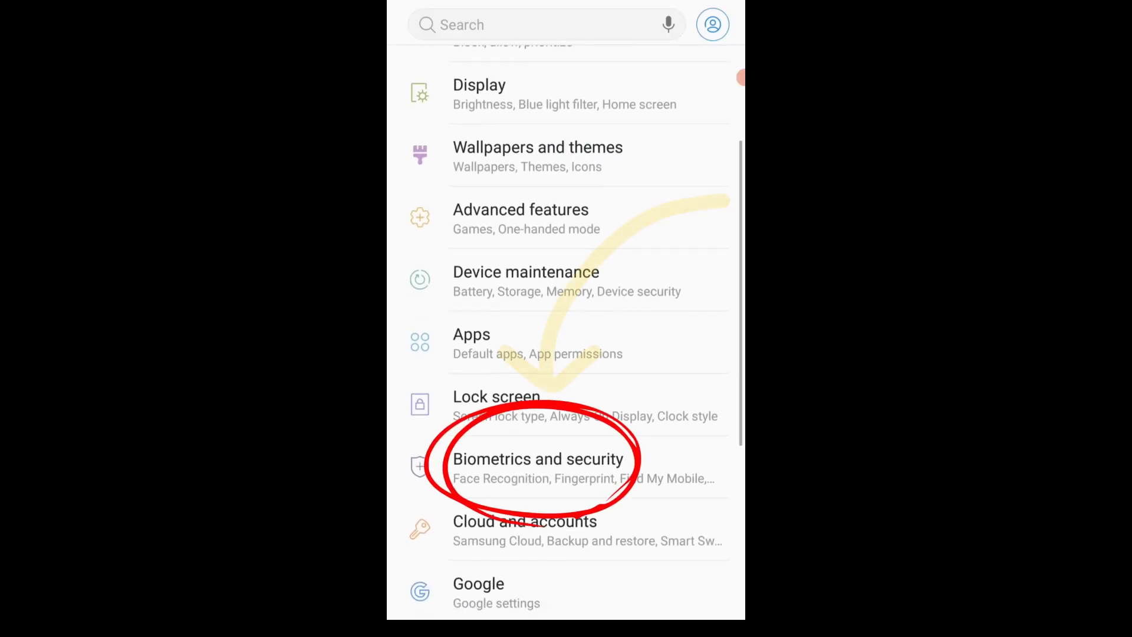
click(537, 467)
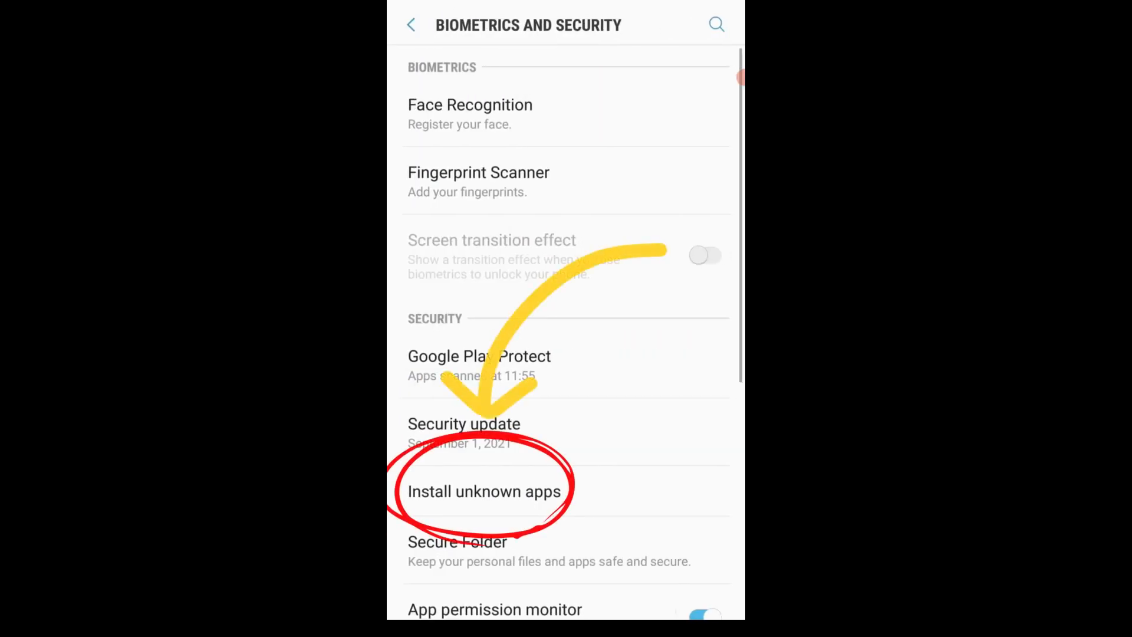
click(485, 491)
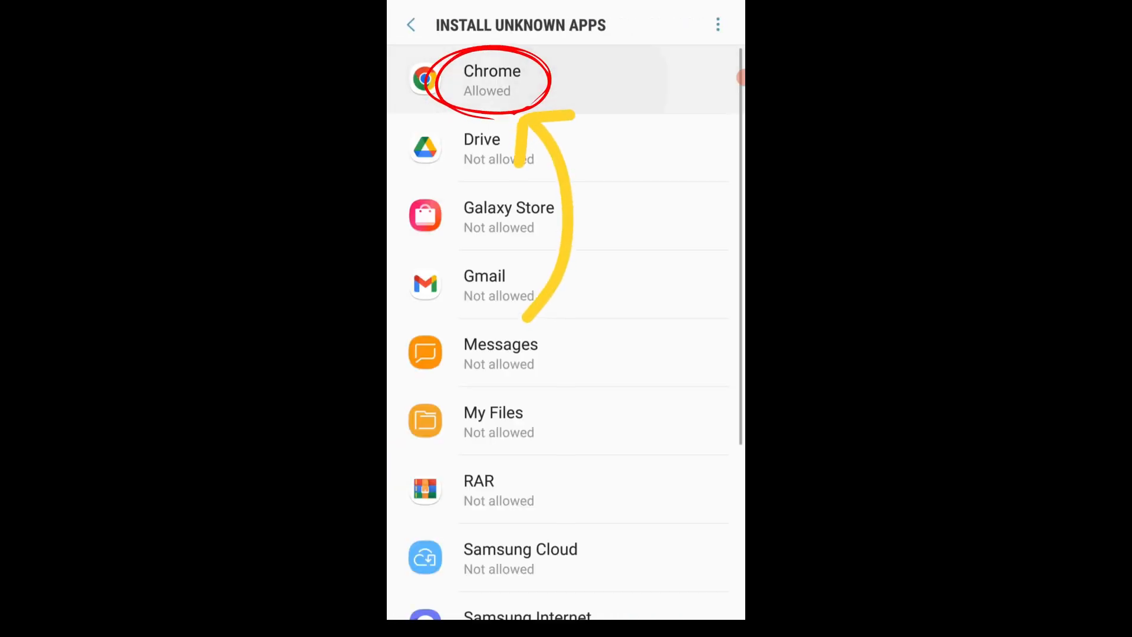
click(493, 80)
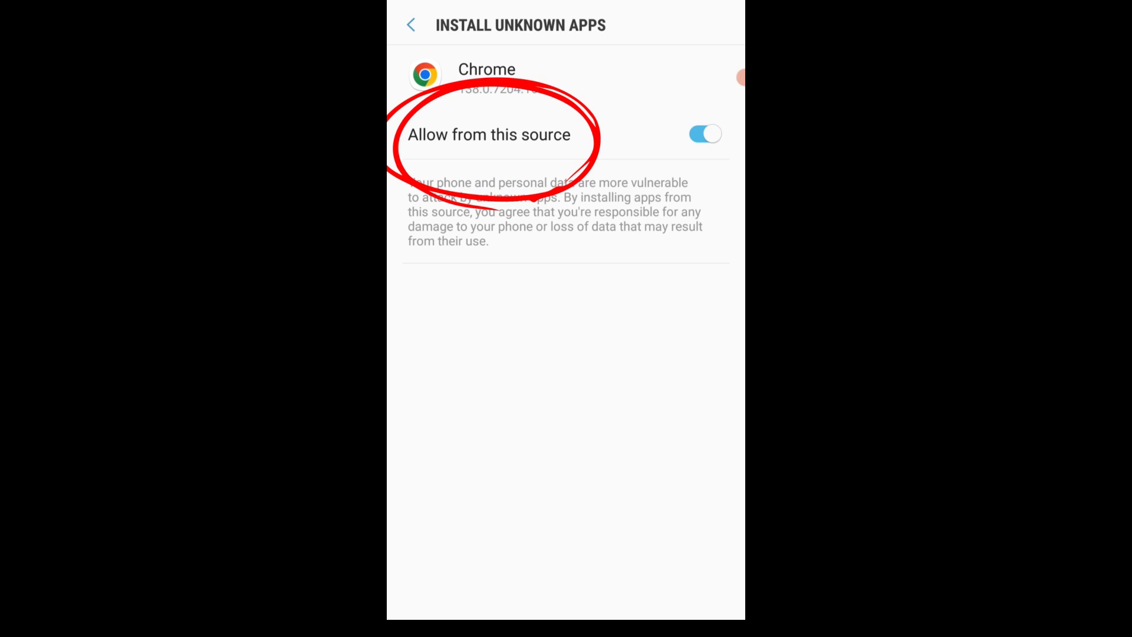
click(411, 25)
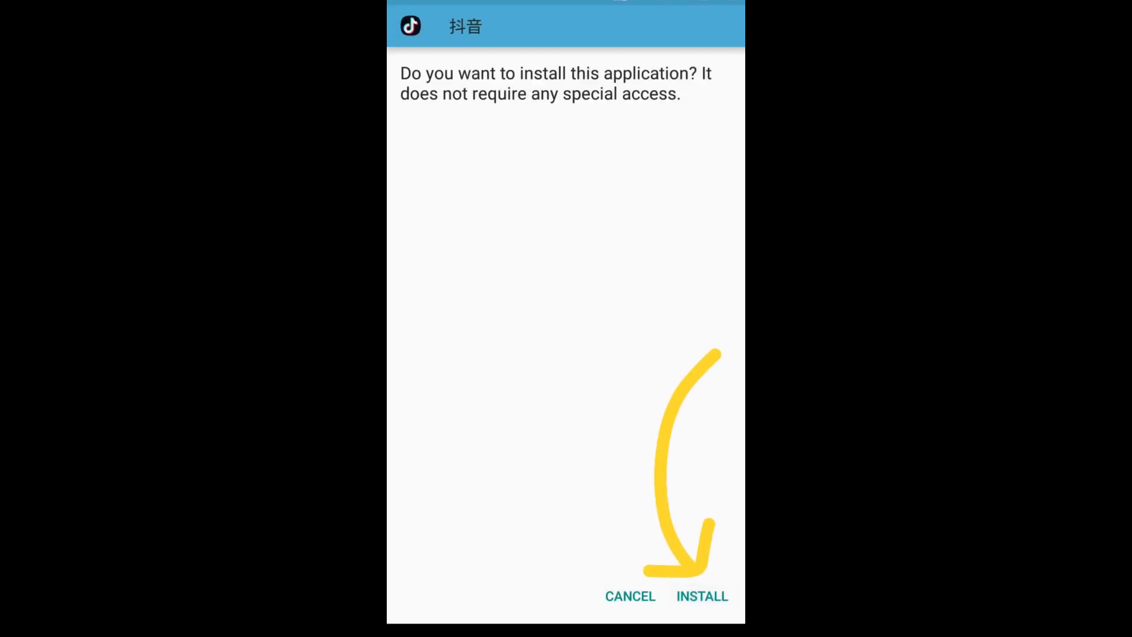
Step: Install the Douyin app and dismiss the installer with DONE
click(701, 595)
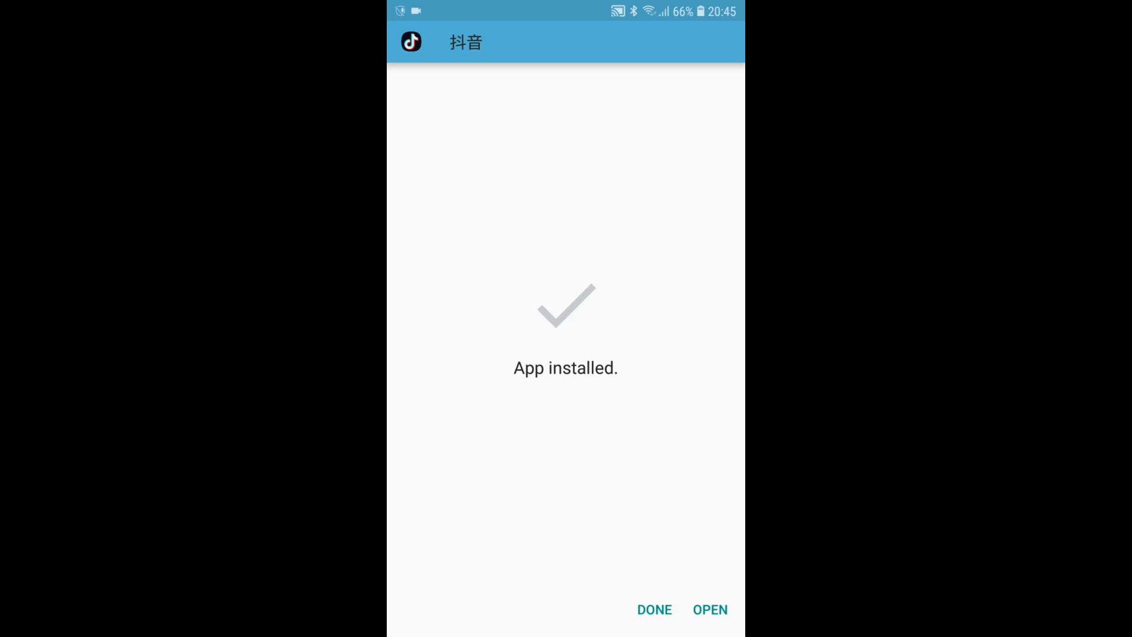
click(653, 609)
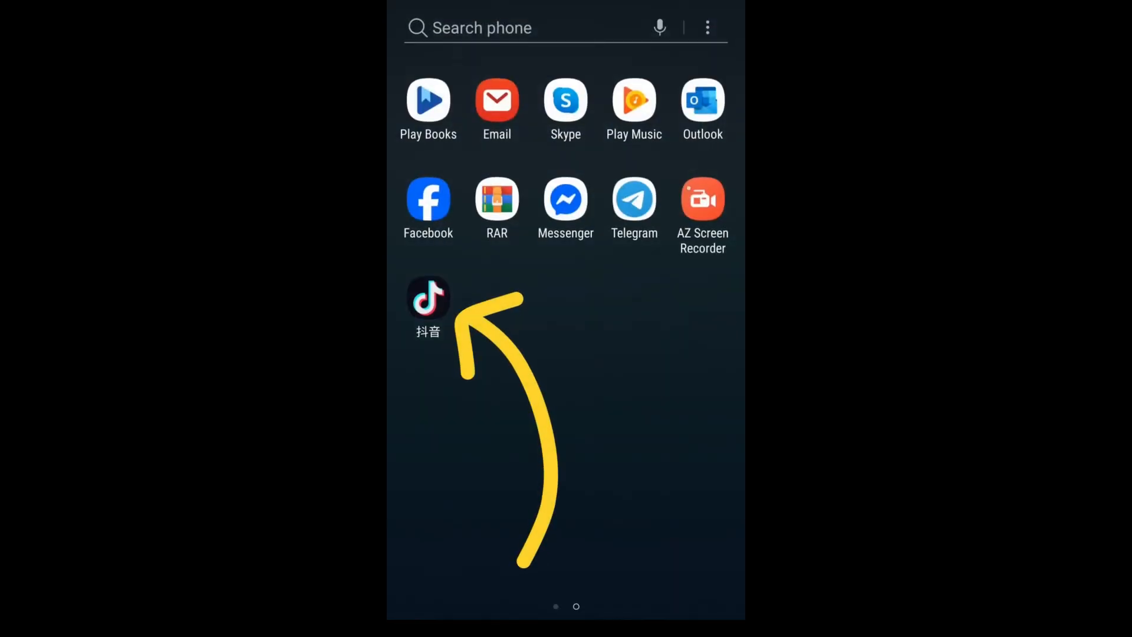
Step: Launch 抖音 and accept its privacy agreement with 同意
click(427, 297)
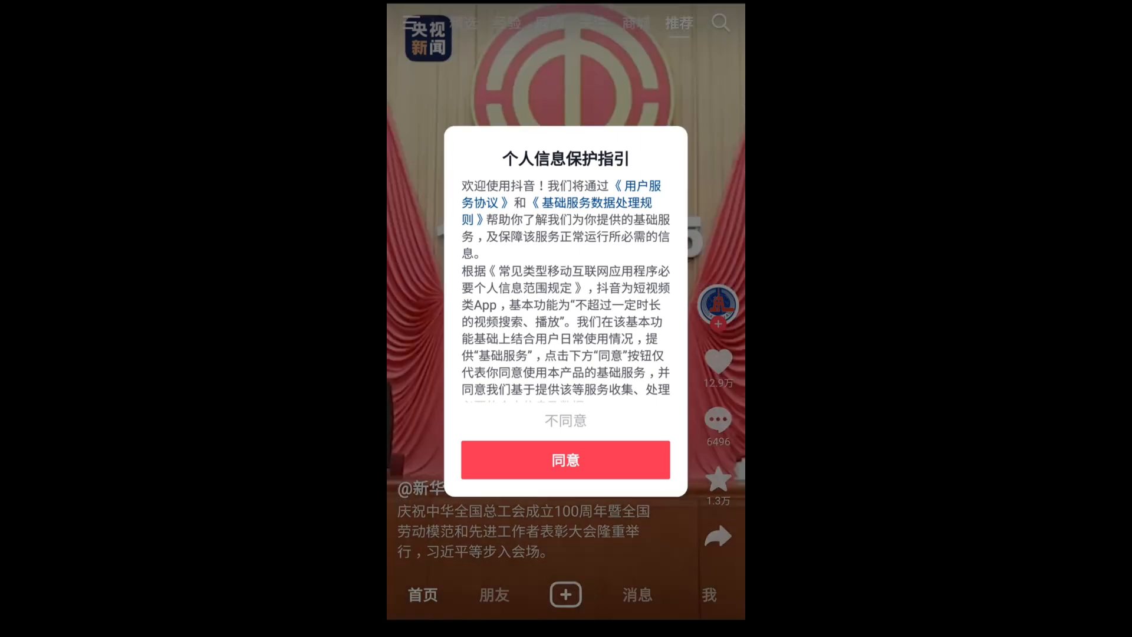
click(565, 460)
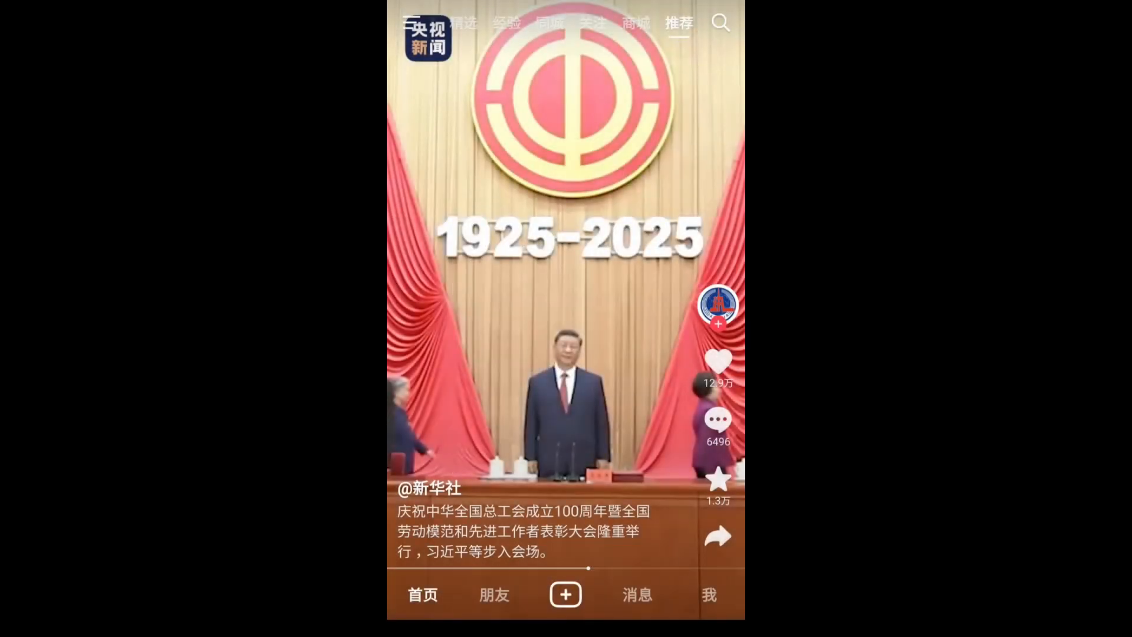